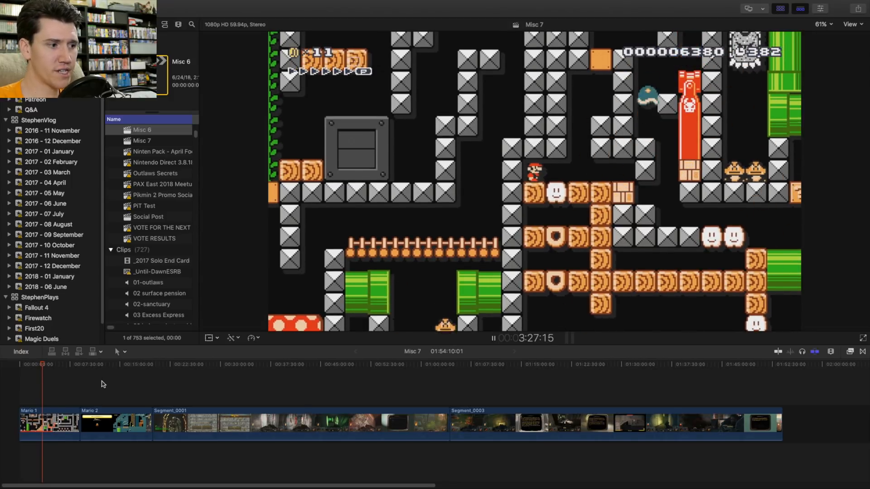
Step: Display the Video Scopes so the luma waveform sits beside the Mario footage
click(99, 365)
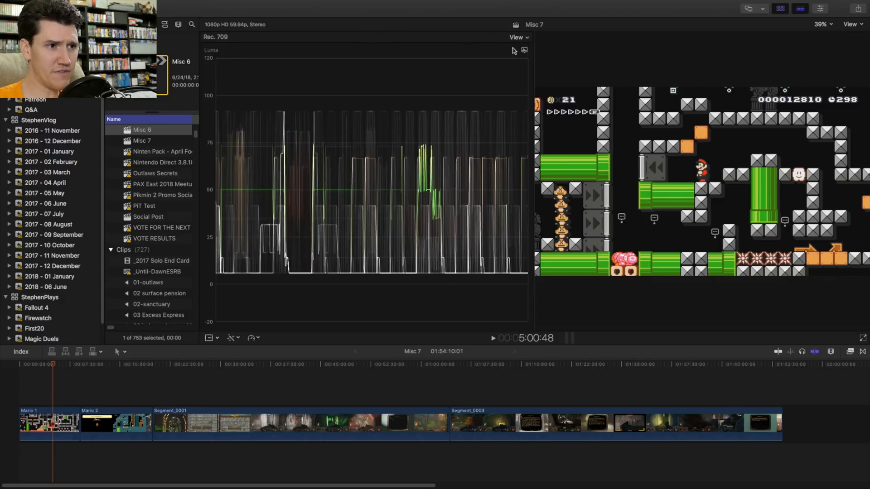
click(515, 37)
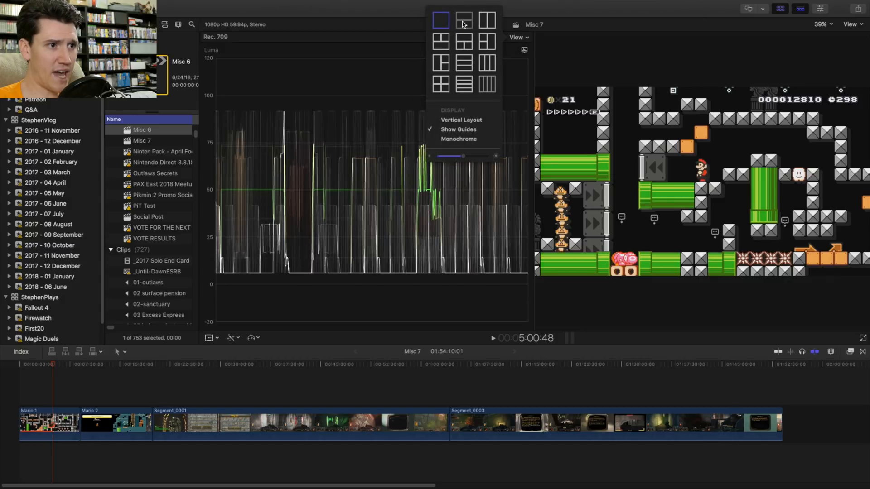
click(463, 18)
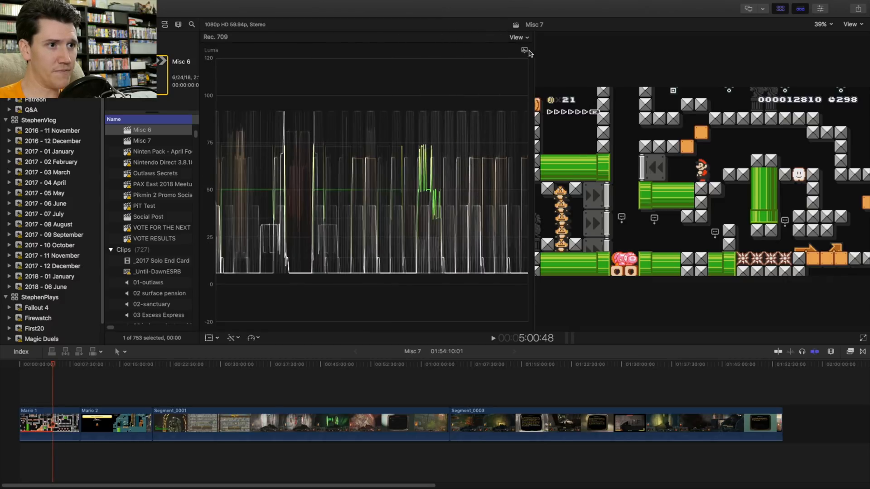
click(523, 49)
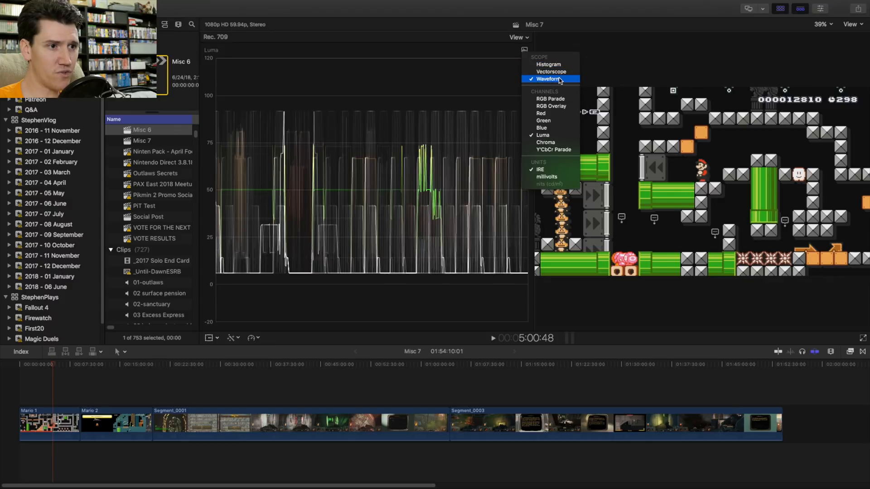
mouse_move(564, 135)
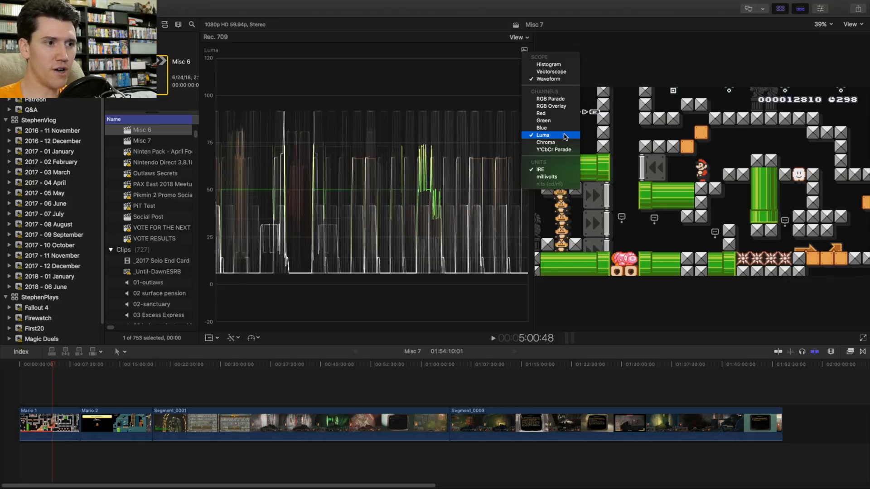
click(542, 134)
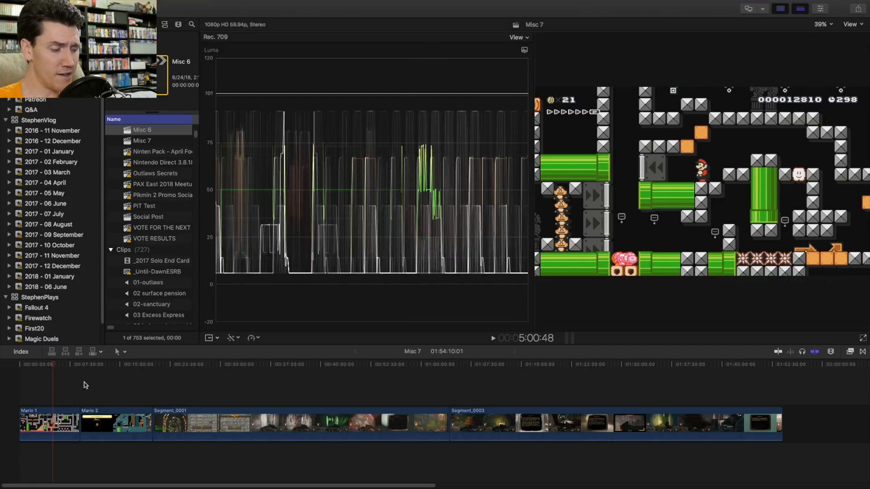
mouse_move(58, 386)
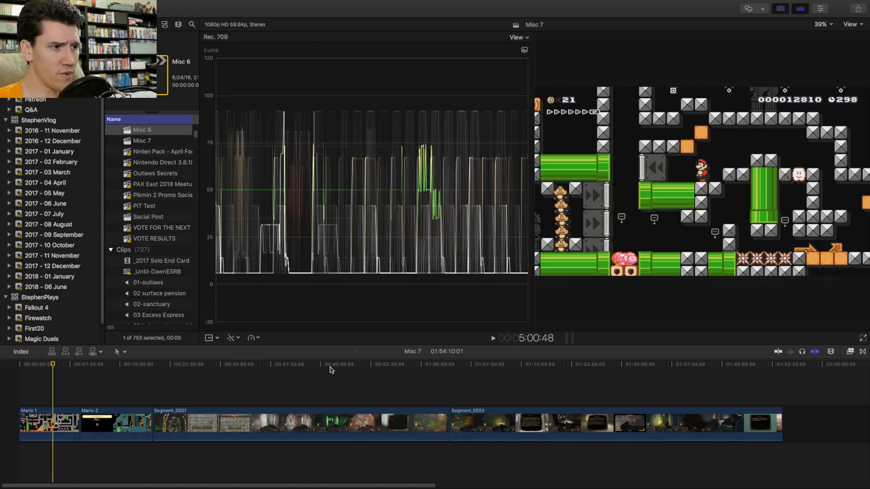
mouse_move(320, 388)
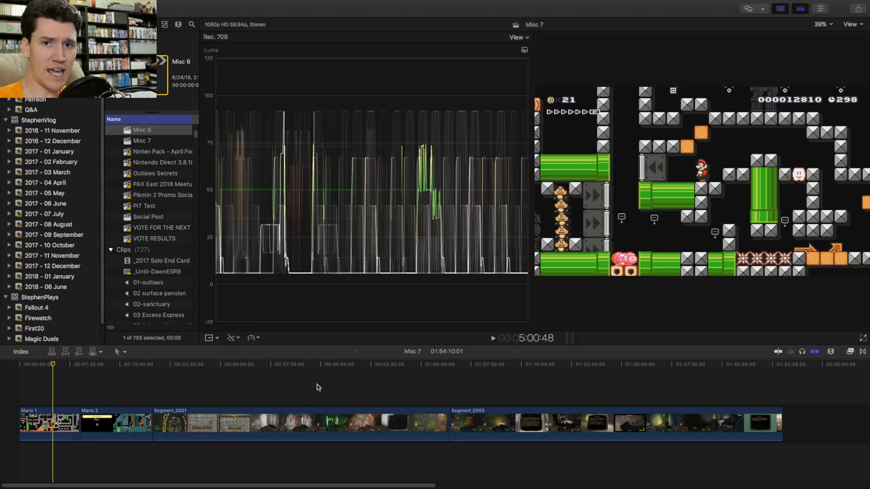
mouse_move(102, 393)
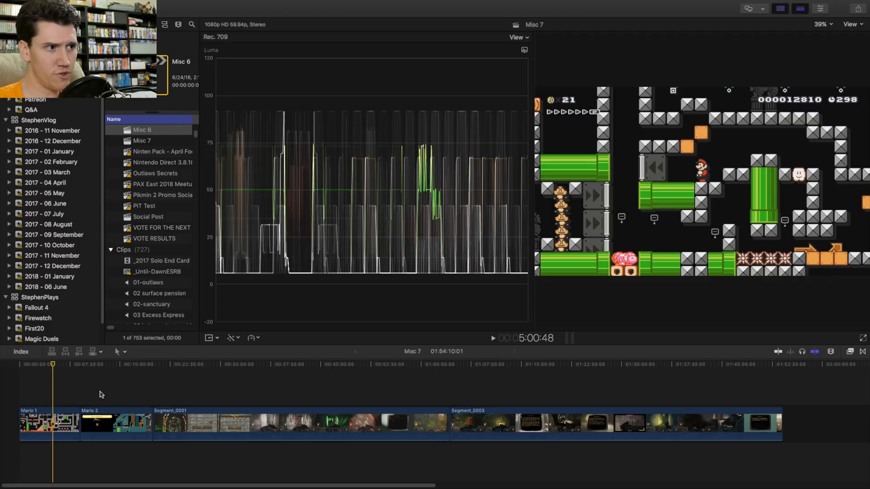
mouse_move(118, 391)
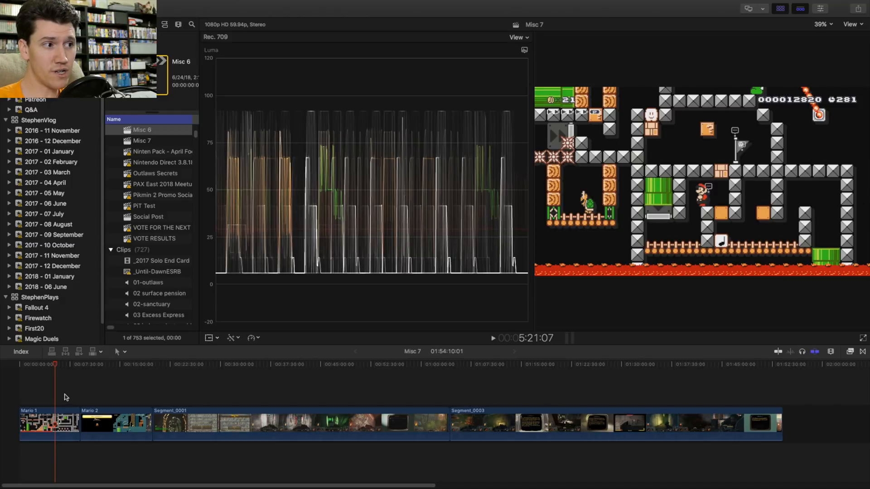
mouse_move(143, 206)
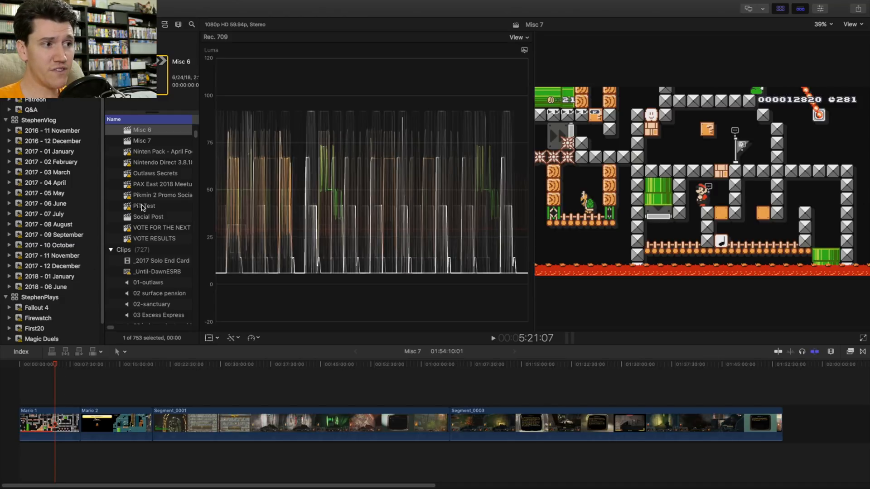
mouse_move(259, 285)
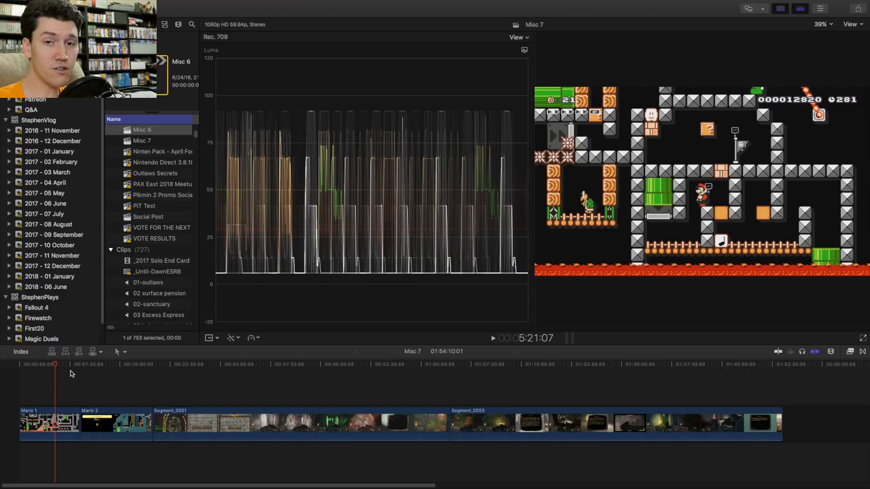
Step: Compare waveforms near the first clip and in Mario 2, then select Mario 1 for colour correction
click(35, 365)
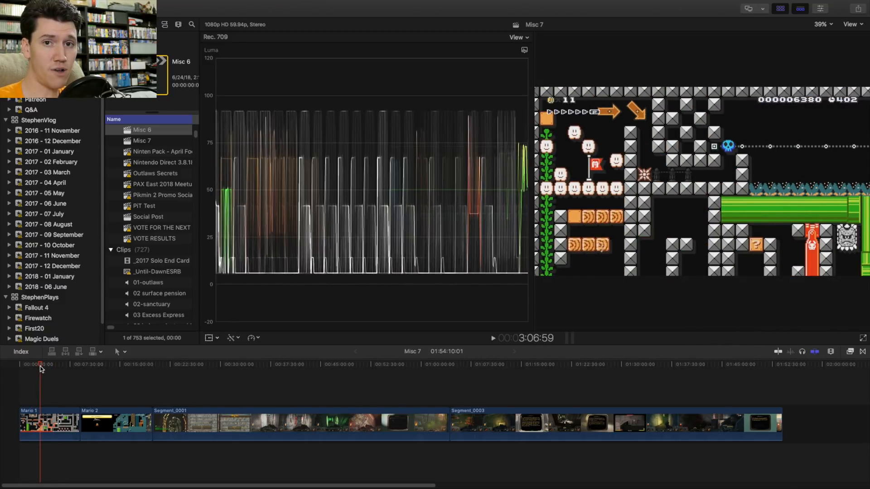
click(113, 364)
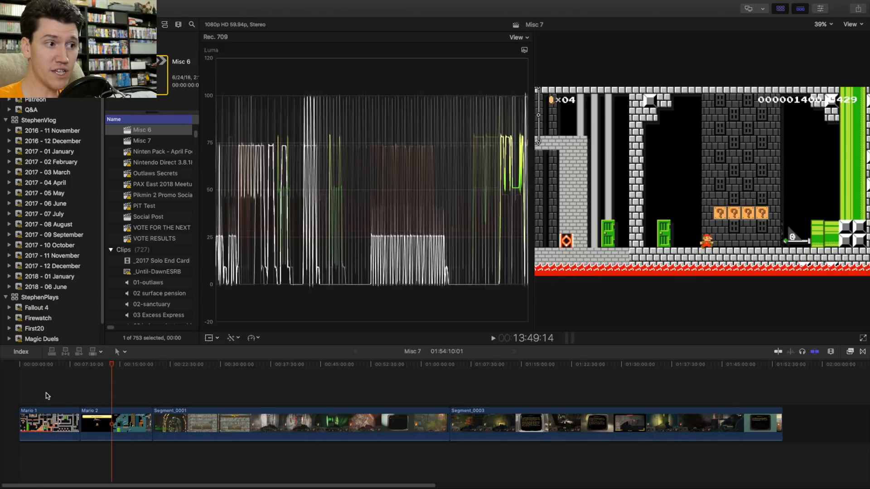
mouse_move(113, 397)
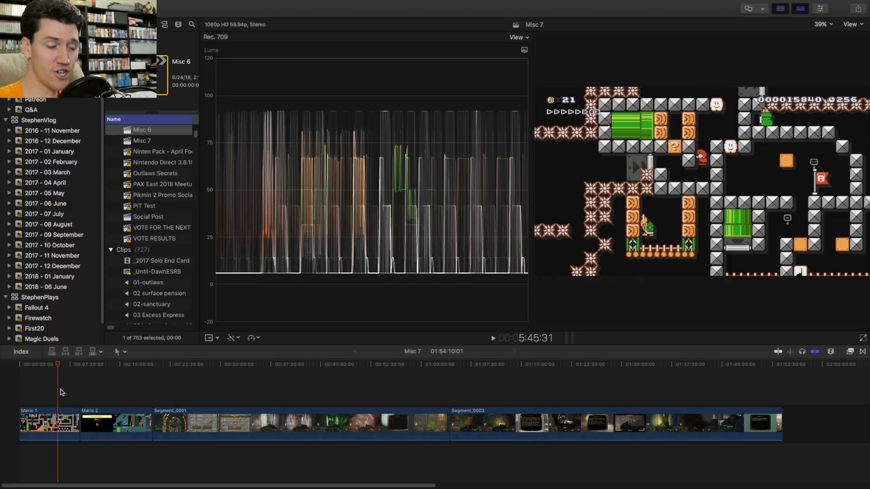
mouse_move(54, 395)
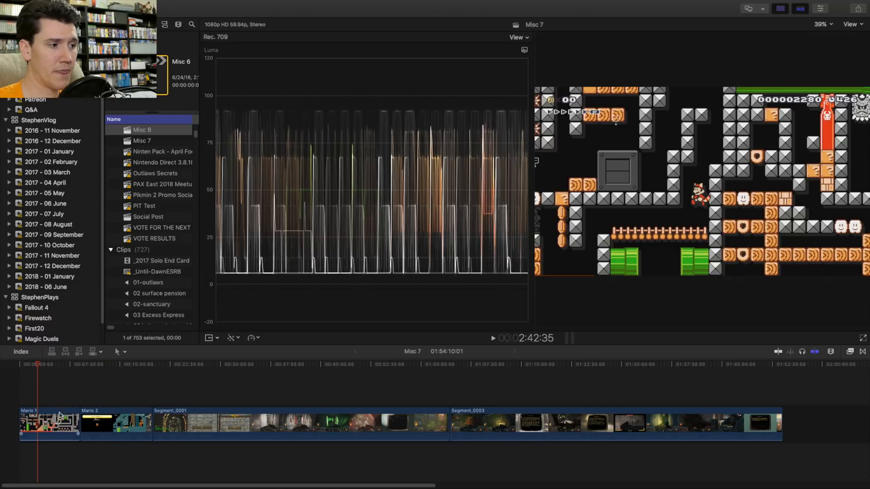
click(50, 425)
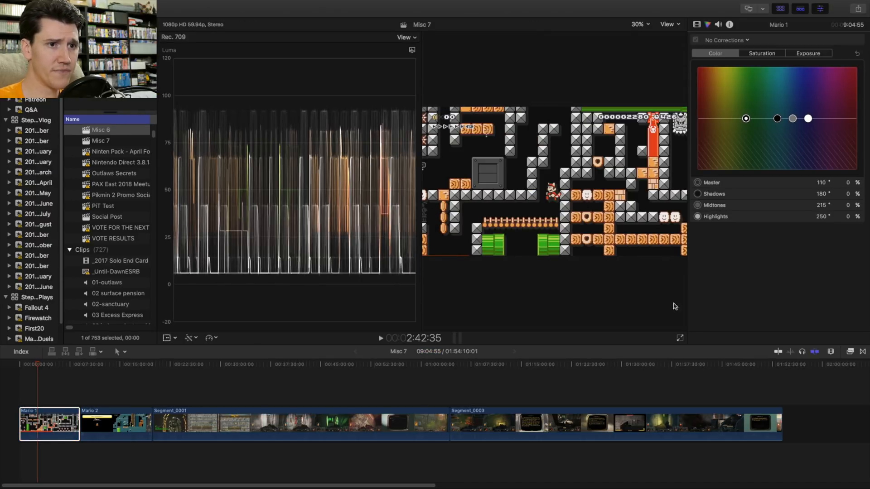
Step: In the Color Board Exposure pane, set Mario 1's shadows to -12% and highlights to 17%
click(809, 52)
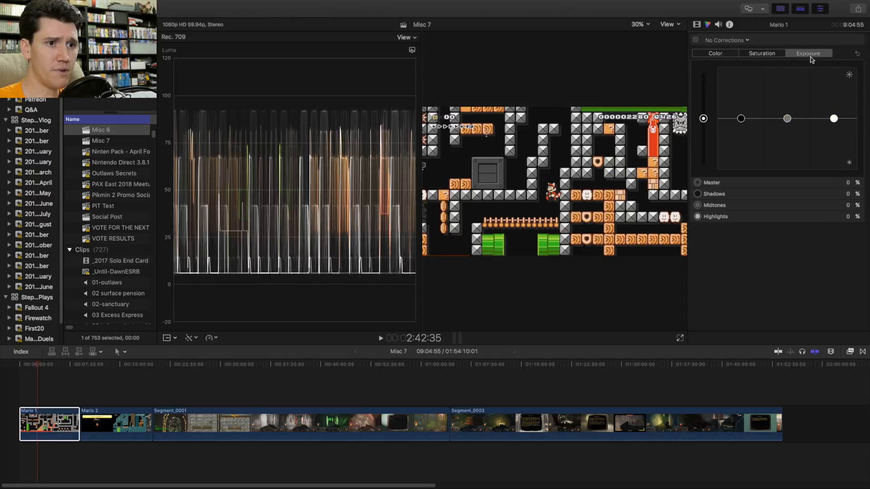
mouse_move(767, 144)
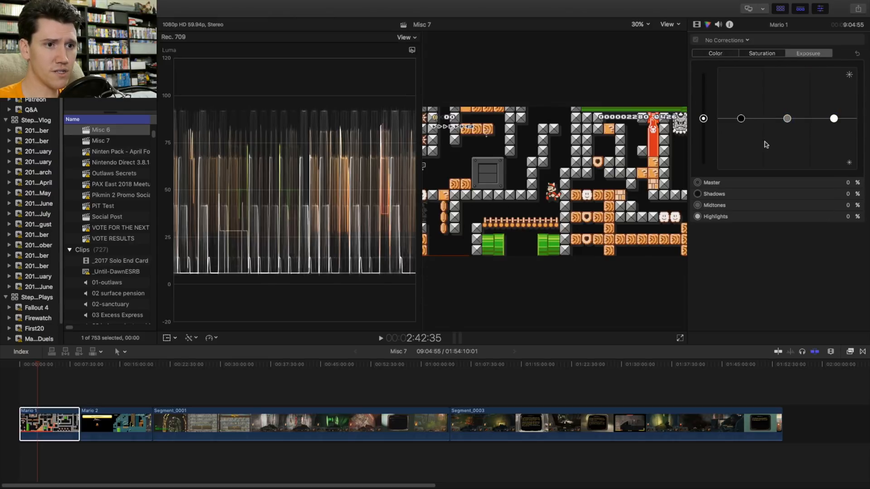
mouse_move(817, 144)
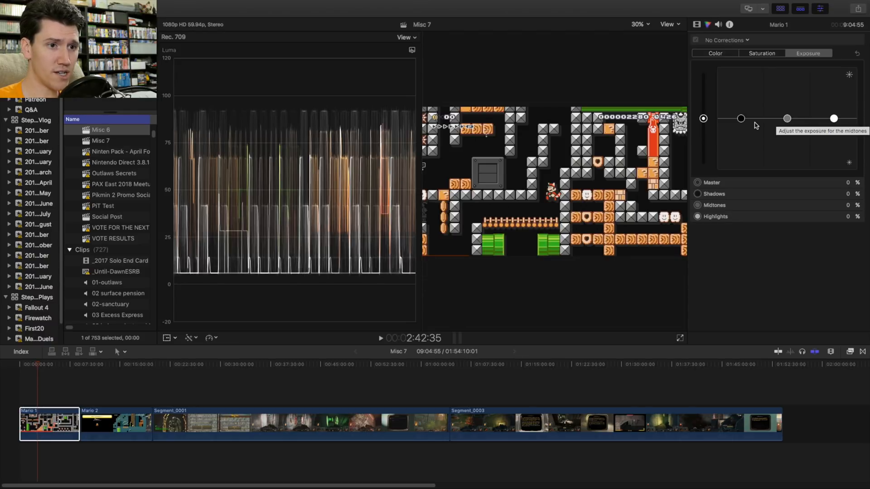
mouse_move(739, 121)
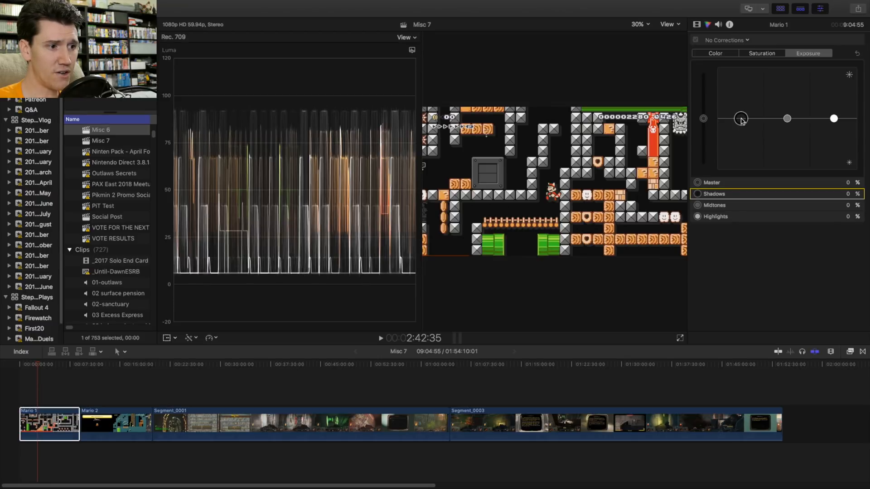
drag(741, 119, 741, 122)
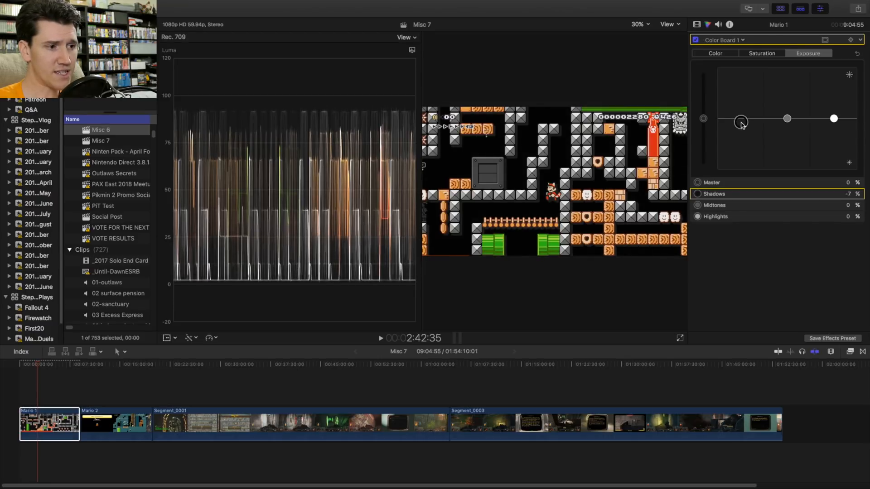
drag(741, 122, 740, 125)
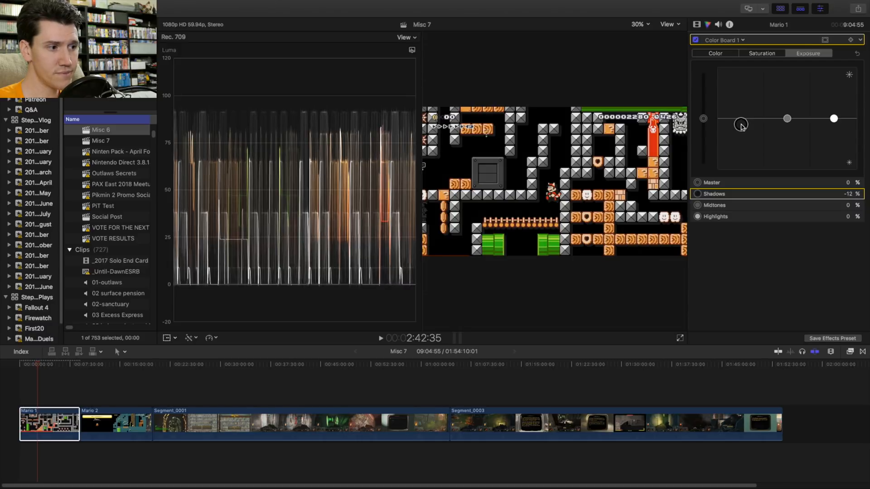
mouse_move(742, 124)
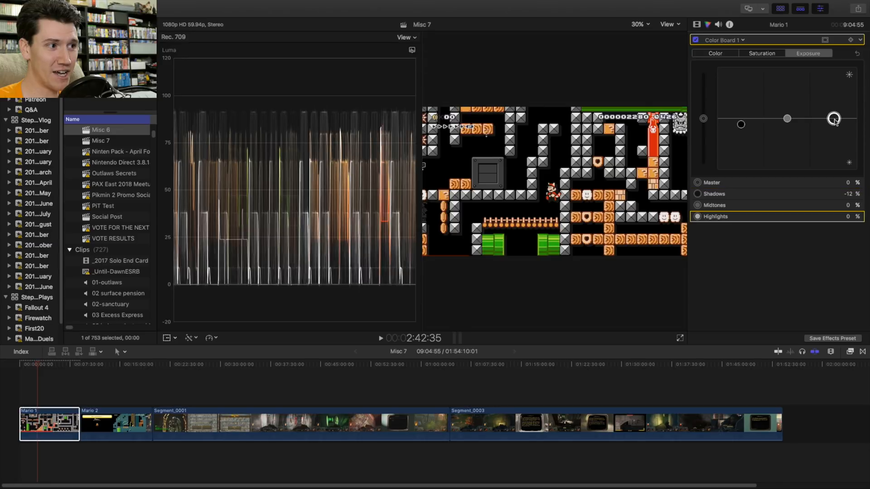
drag(834, 118, 834, 110)
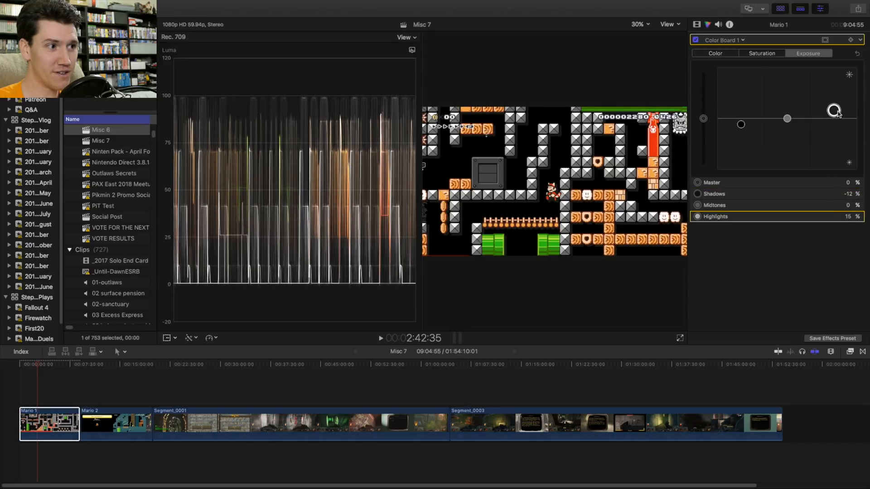
drag(834, 109, 834, 110)
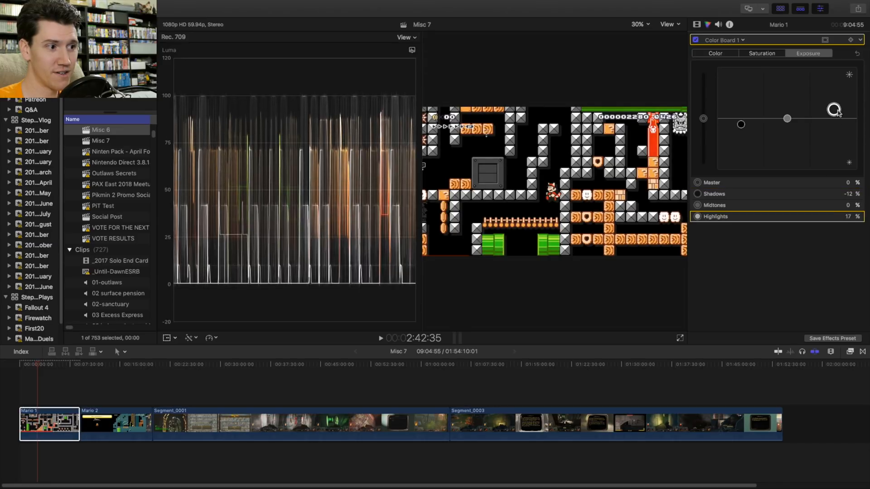
mouse_move(833, 111)
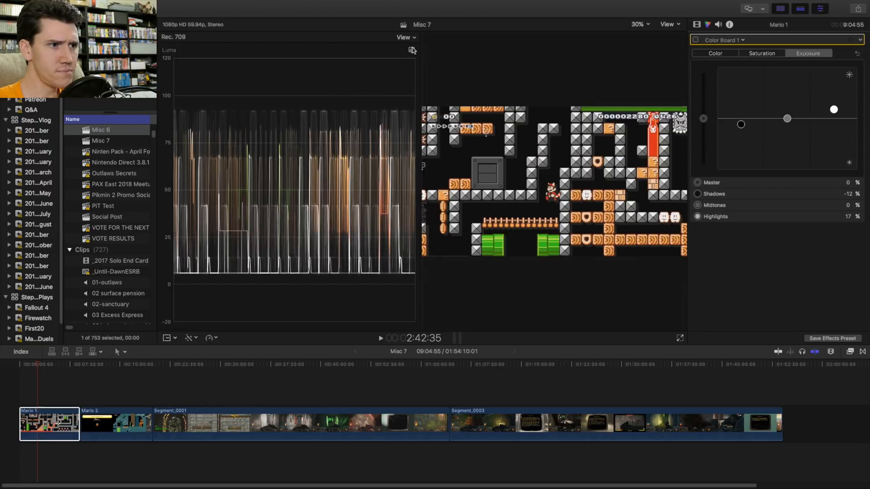
Step: Switch the waveform scale to millivolts, then set its units back to IRE
click(409, 49)
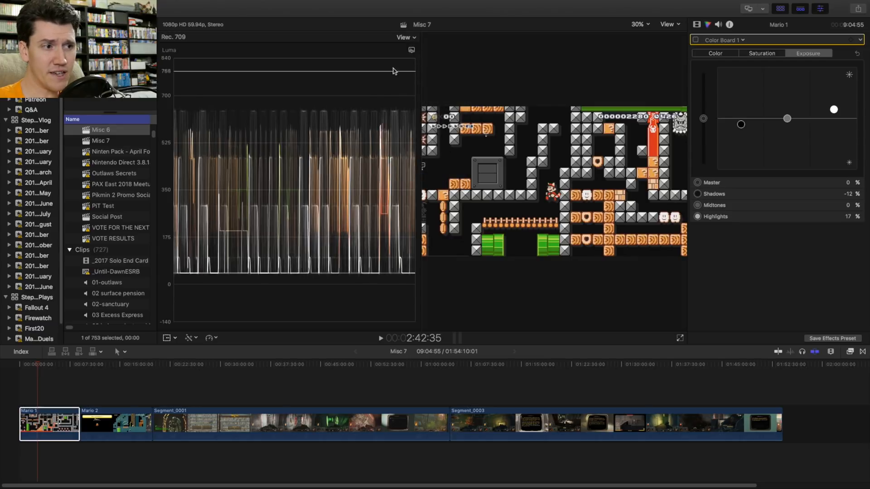
click(403, 38)
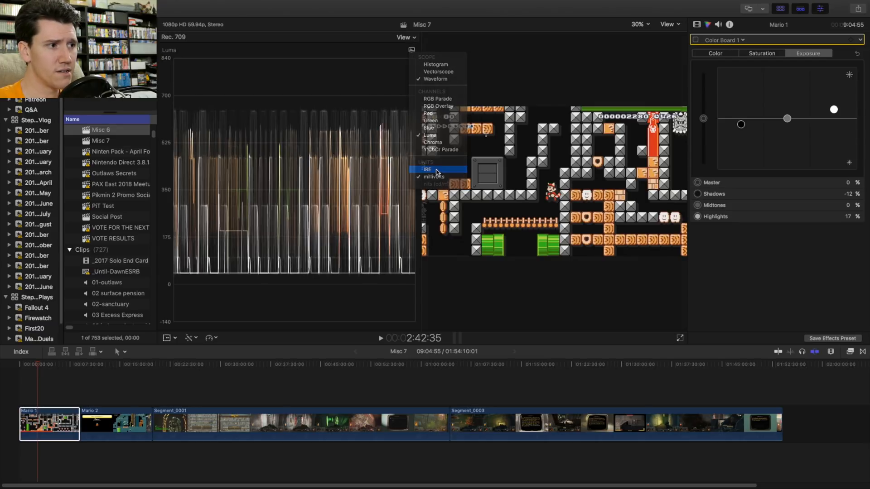
click(428, 169)
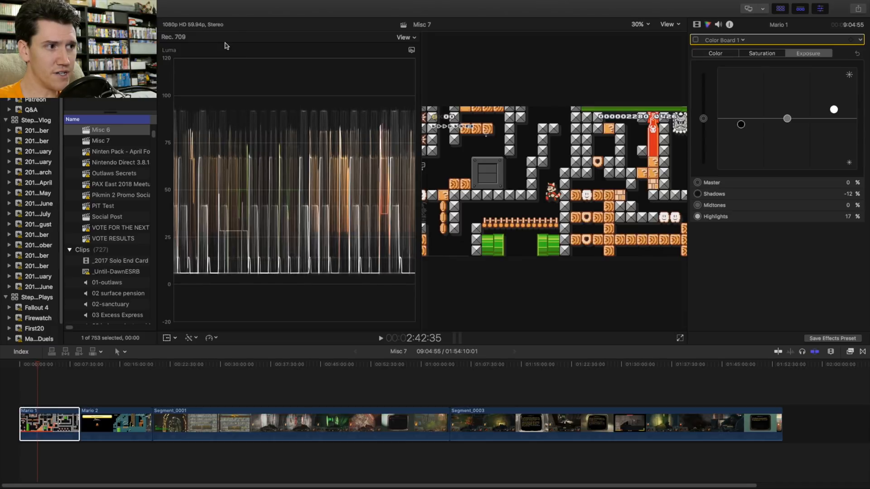
mouse_move(340, 44)
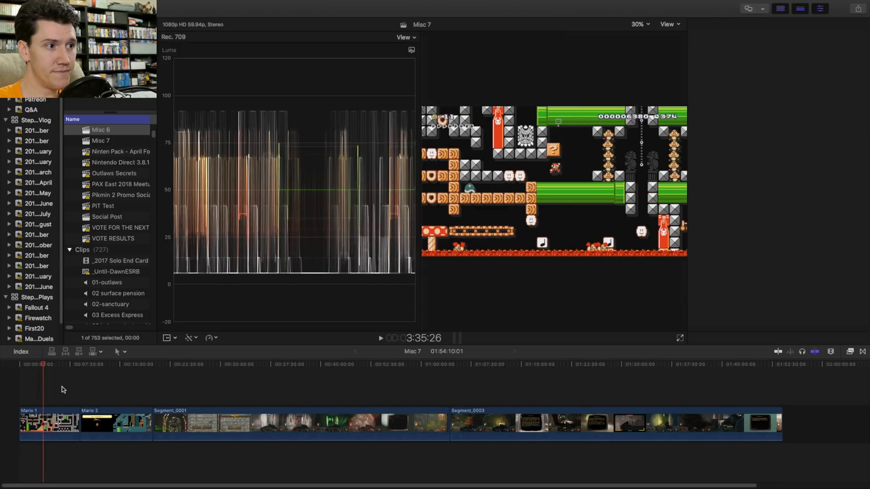
Step: Check Segment_0001 and Segment_0003 waveforms across tunnel, dark outdoor, black and lit-wall frames
click(47, 424)
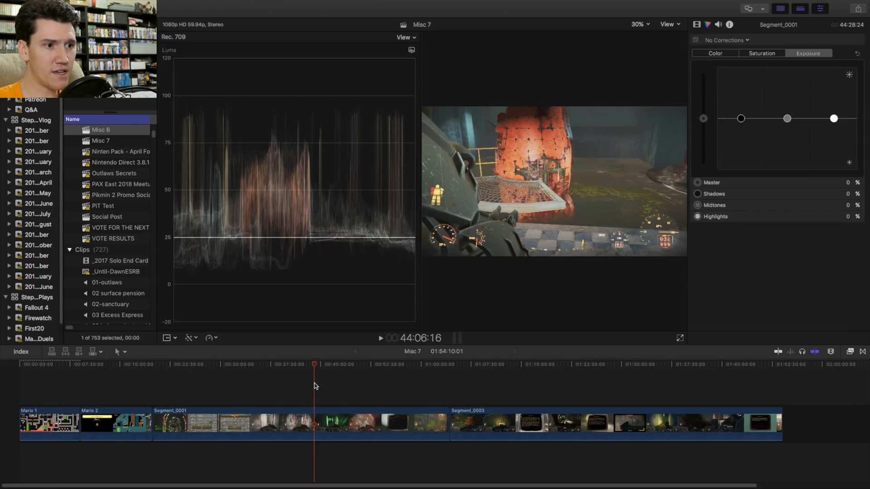
click(171, 373)
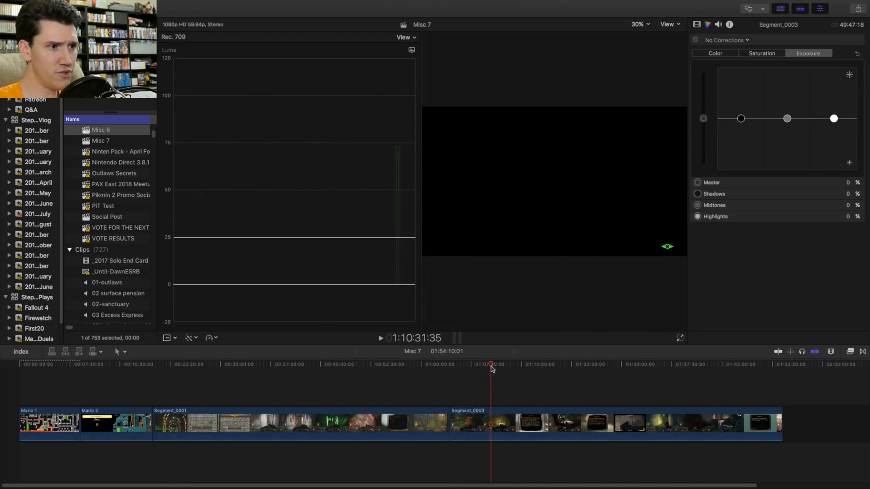
click(498, 370)
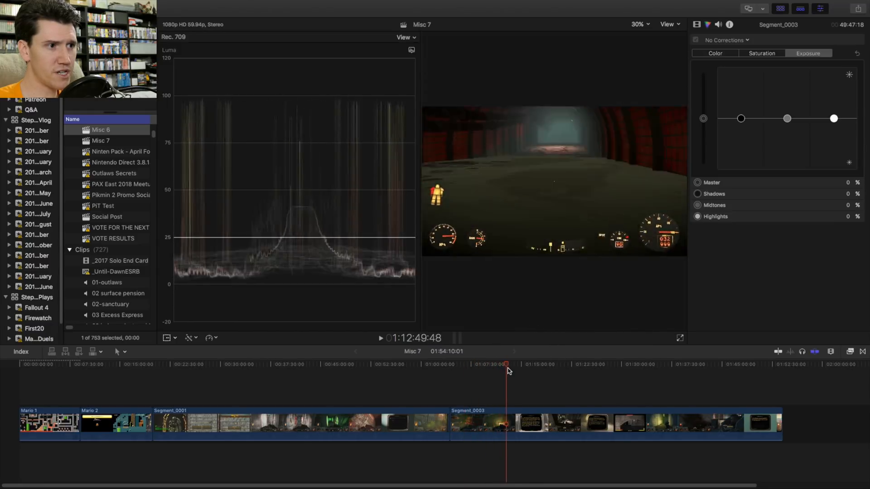
click(531, 365)
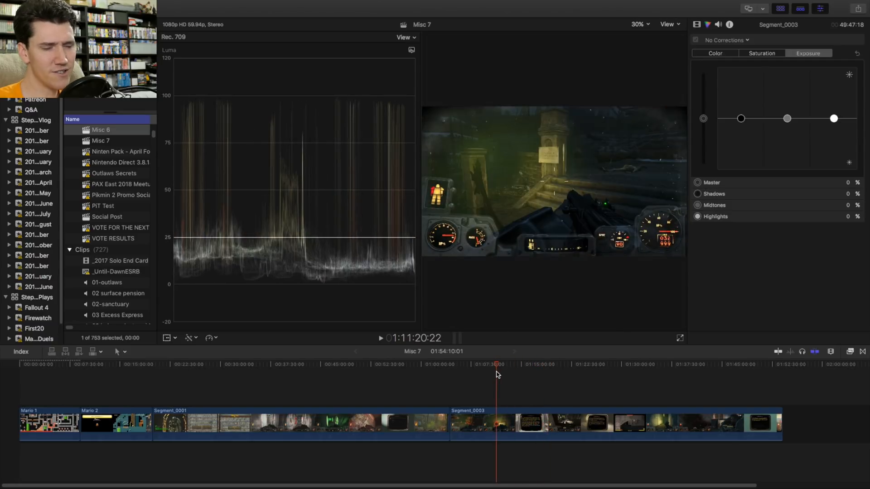
click(493, 365)
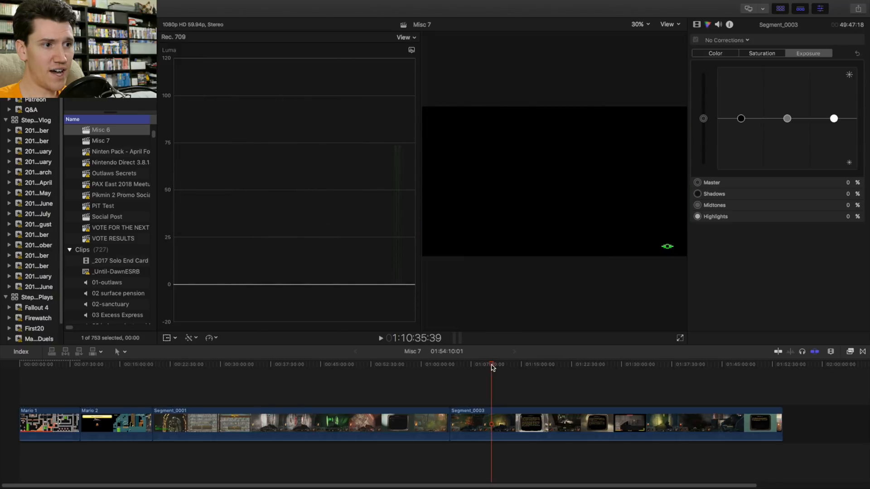
click(500, 368)
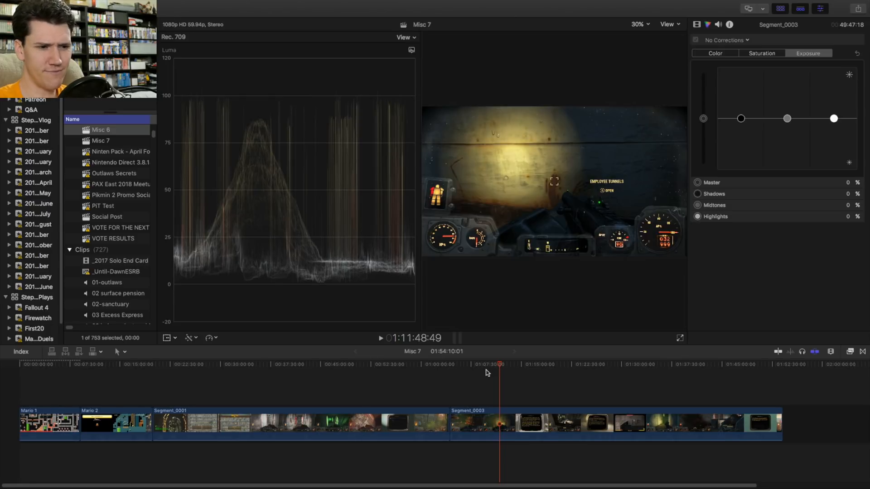
Step: Check brighter green, indoor and dark dialogue frames, then return to Segment_0001's perk-card scene
click(490, 364)
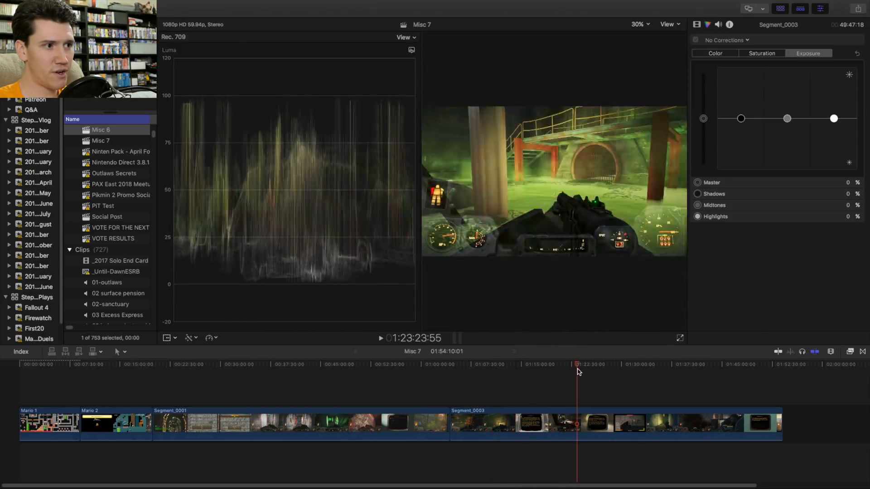
click(613, 372)
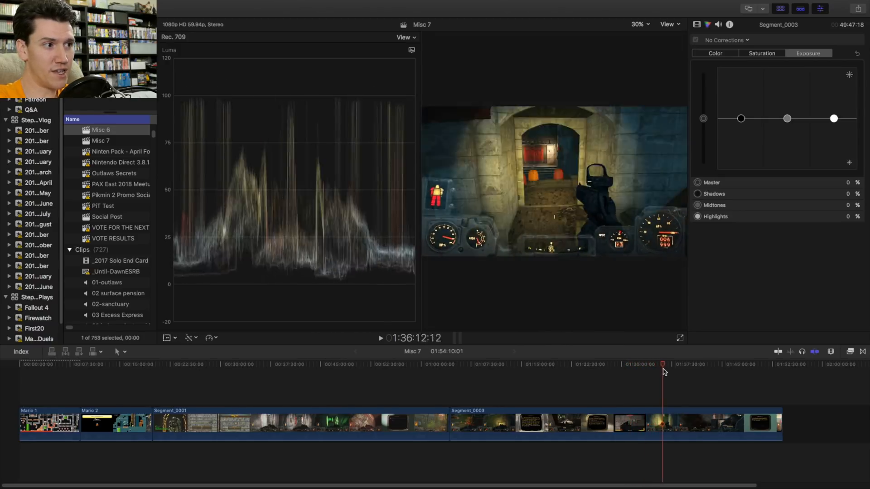
click(681, 365)
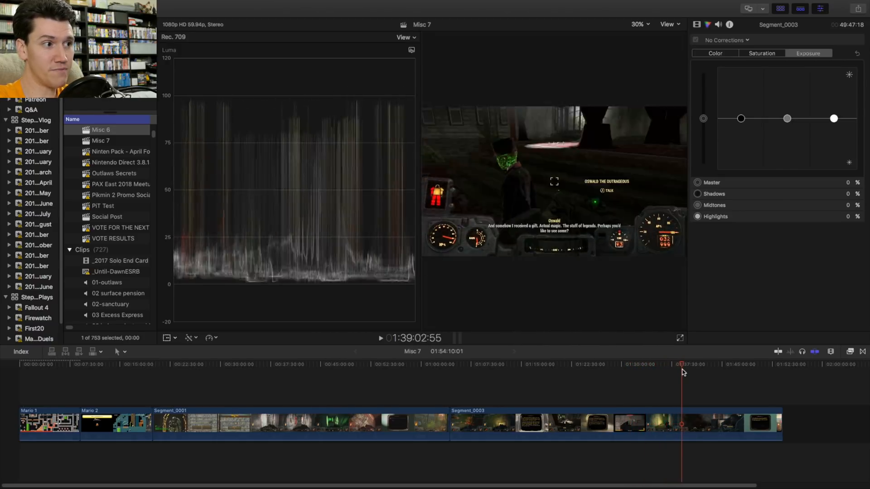
click(330, 376)
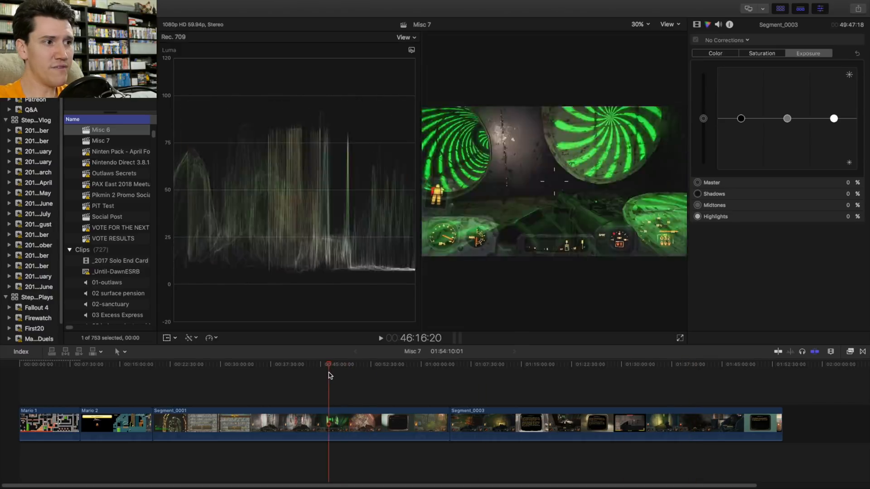
click(189, 376)
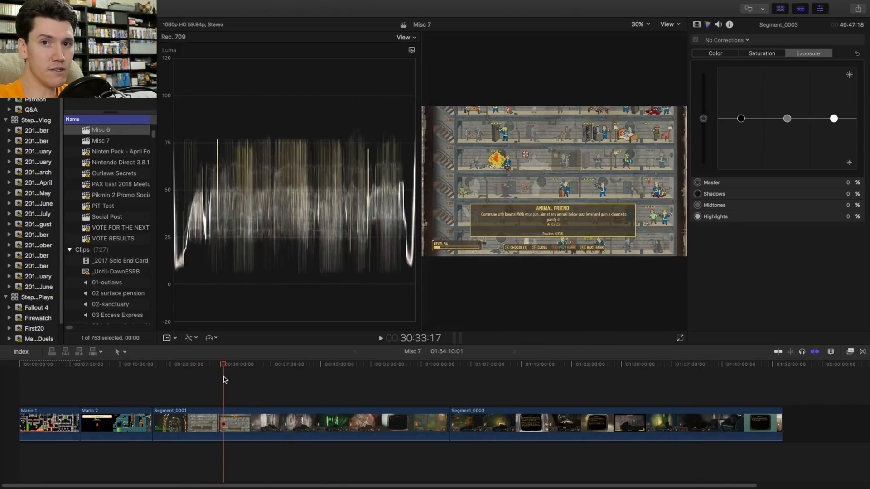
Step: Select Segment_0001 at a dark frame and lower its shadows to -12%
click(208, 364)
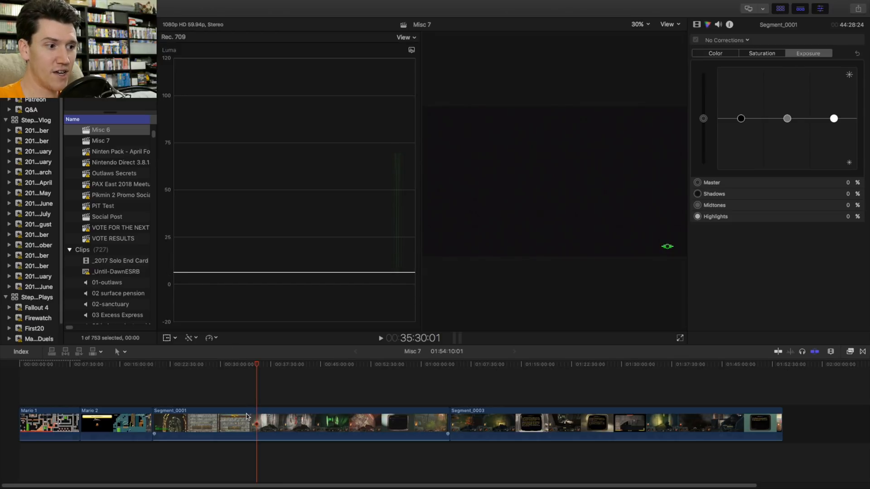
click(246, 426)
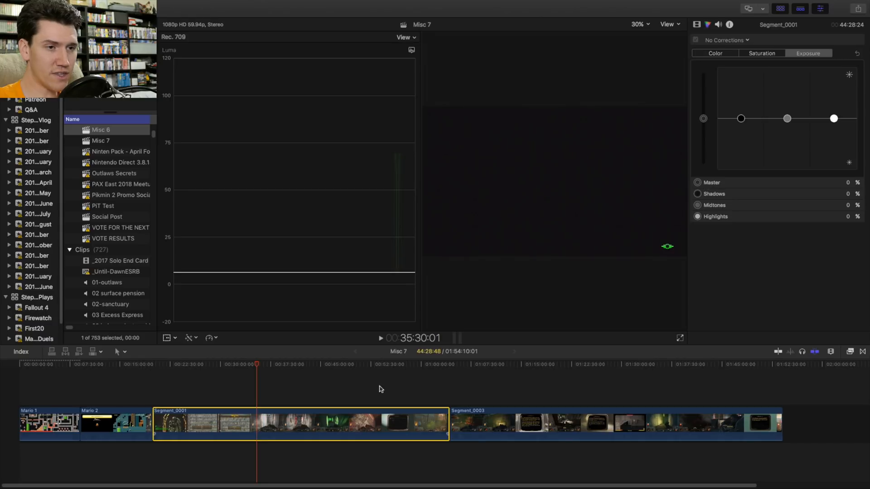
drag(741, 118, 741, 124)
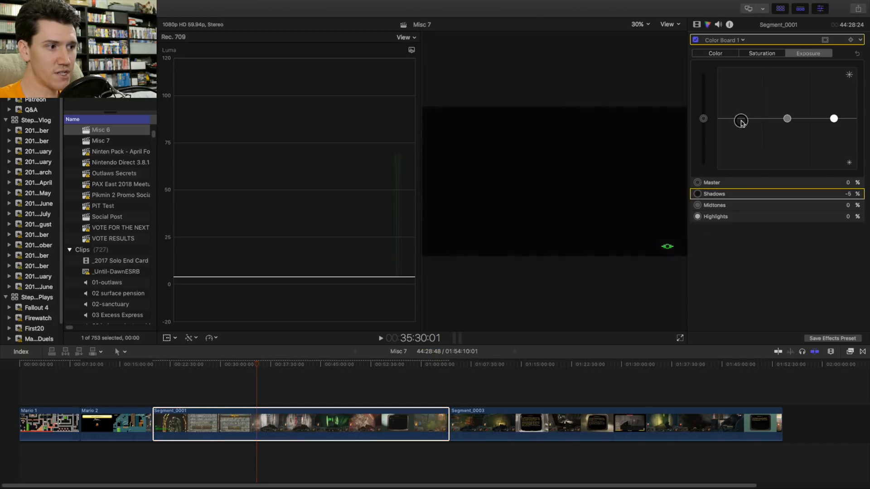
drag(741, 121, 741, 125)
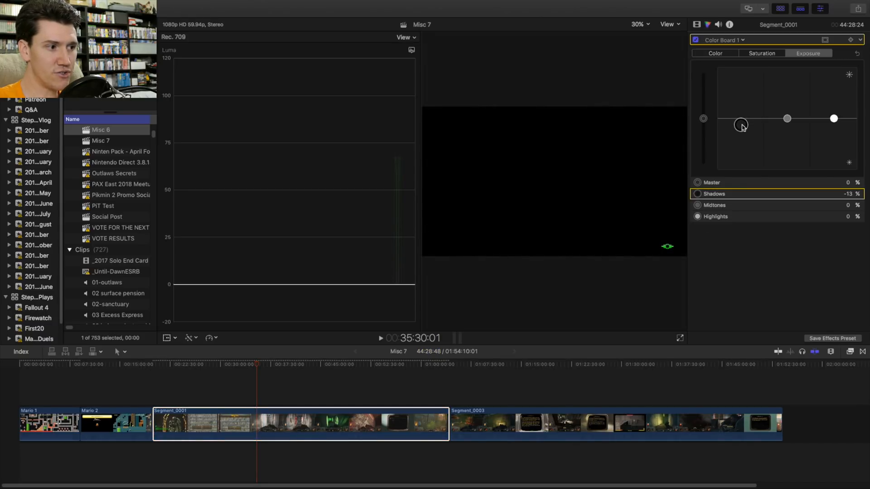
drag(742, 124, 741, 125)
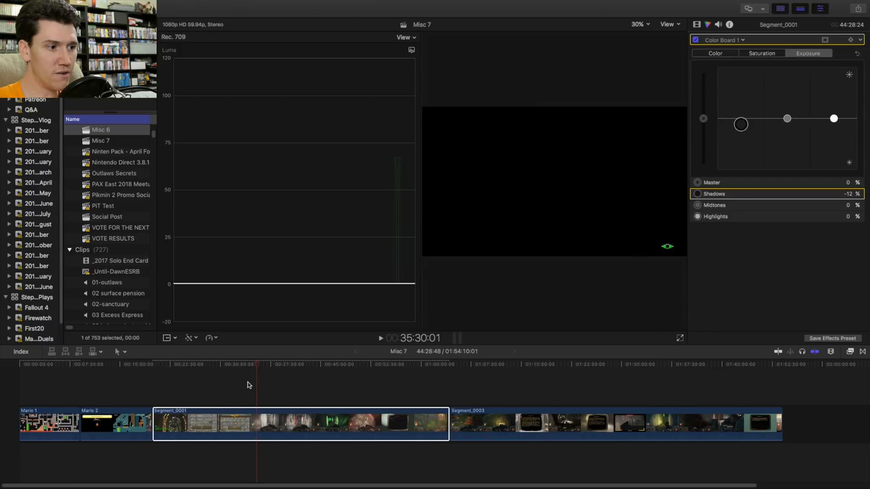
Step: Preview other Segment_0001 Fallout frames against the luma waveform
click(241, 370)
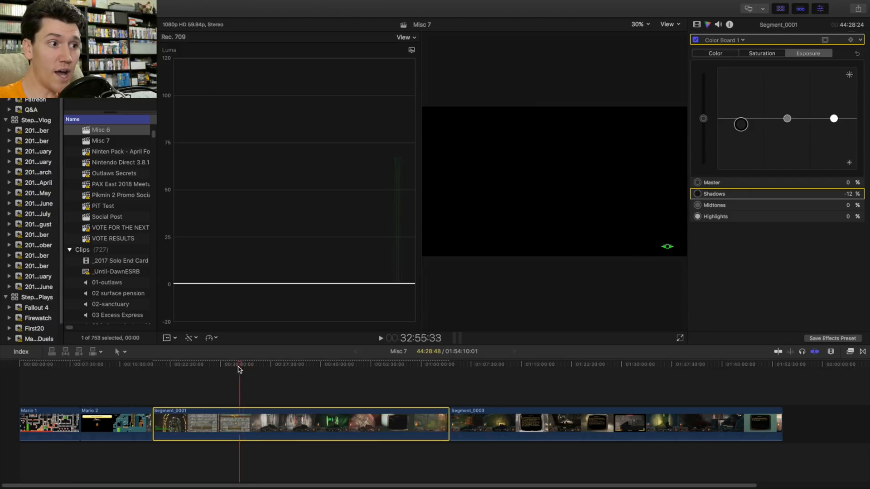
click(171, 375)
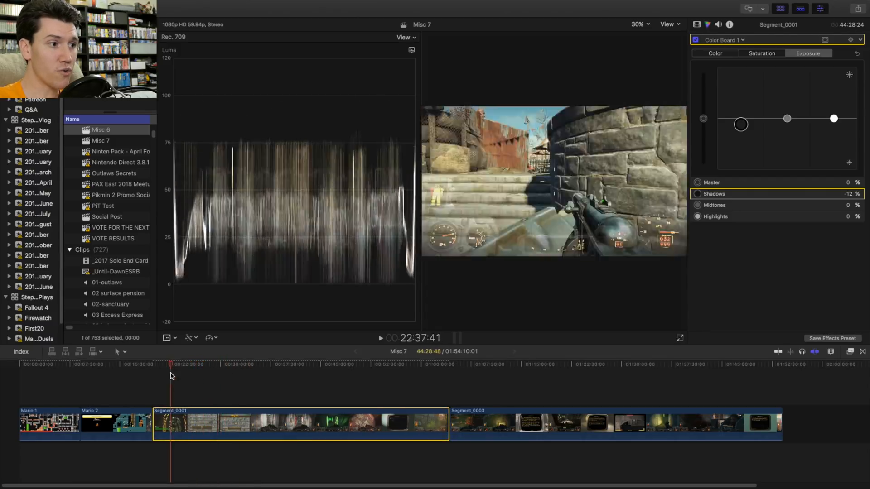
Step: At the Fallout 4 menu footage, raise Segment_0001's highlights to 17%
click(153, 377)
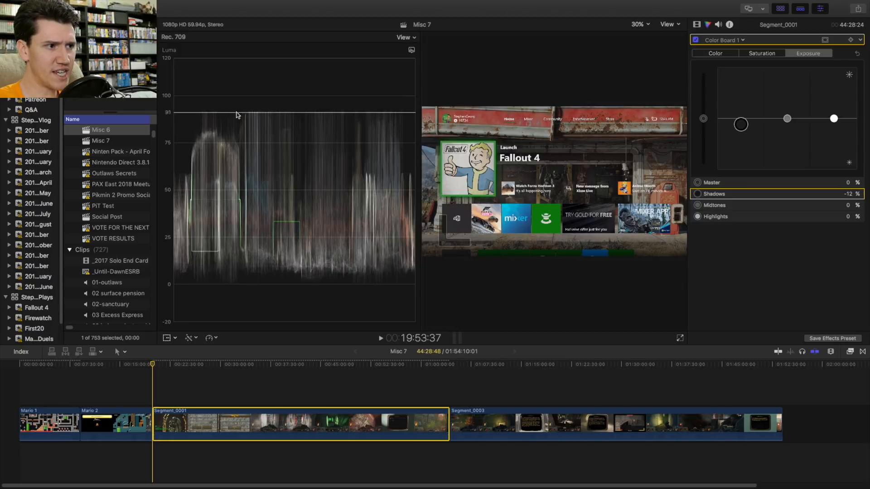
mouse_move(244, 114)
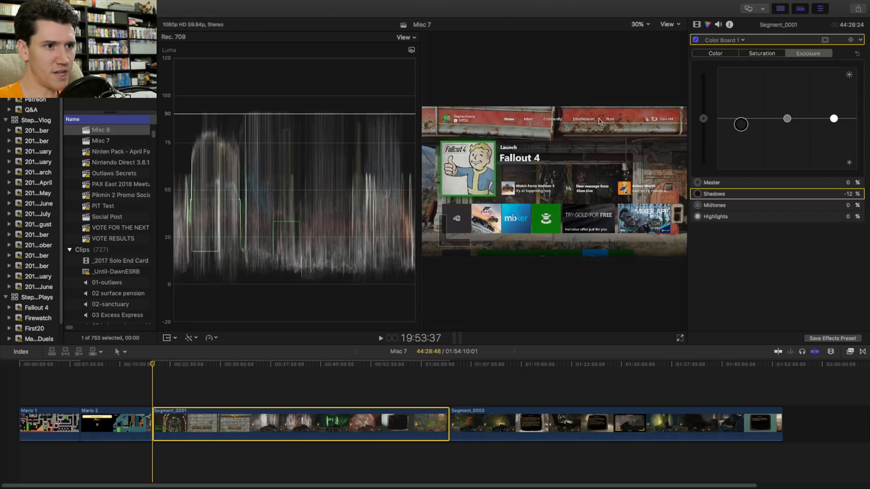
mouse_move(567, 122)
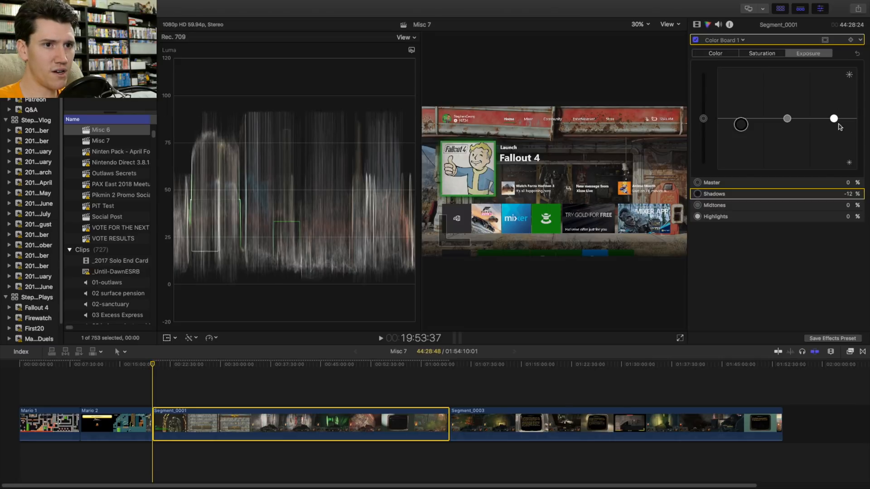
drag(834, 118, 835, 110)
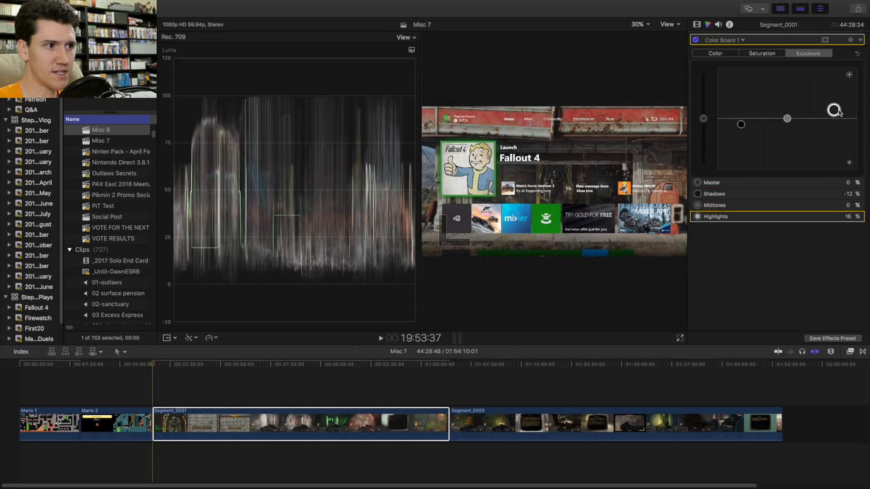
drag(835, 110, 834, 109)
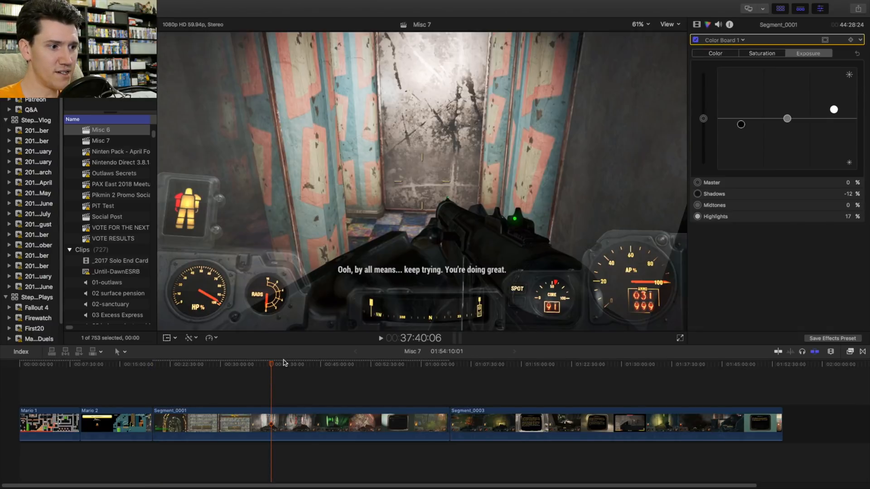
Step: Skim later moments of corrected Segment_0001, then select Segment_0003
click(345, 365)
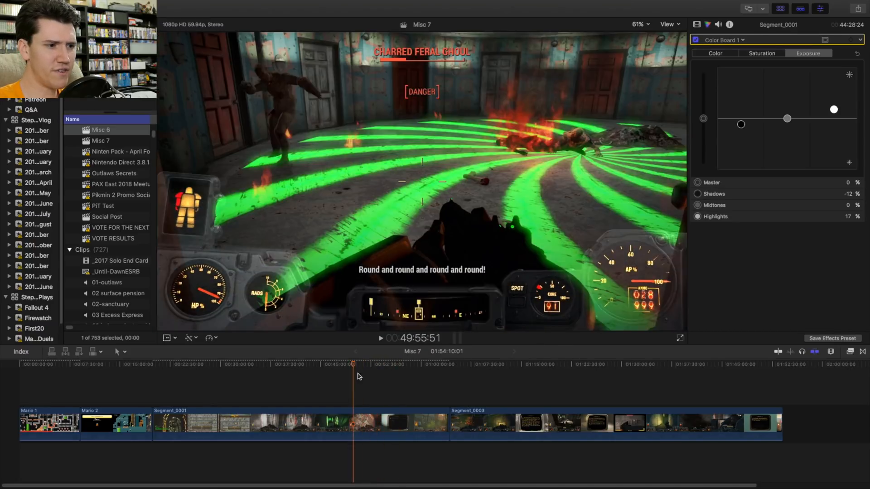
click(361, 377)
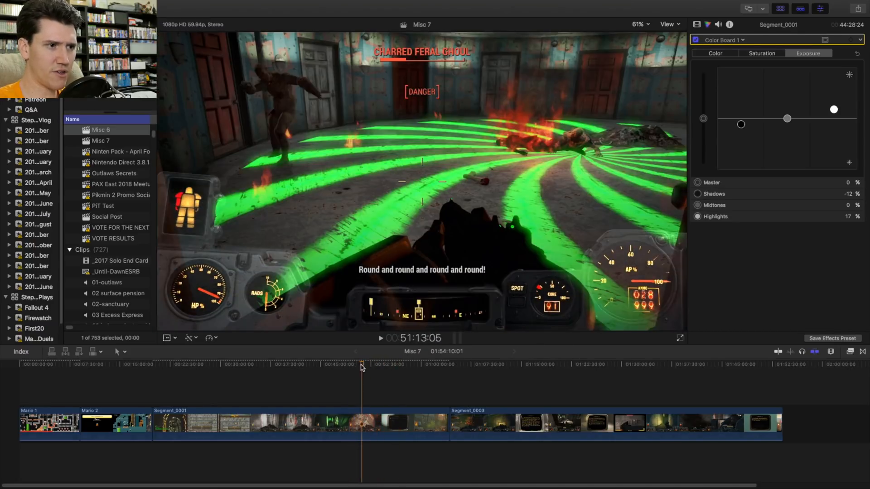
click(450, 368)
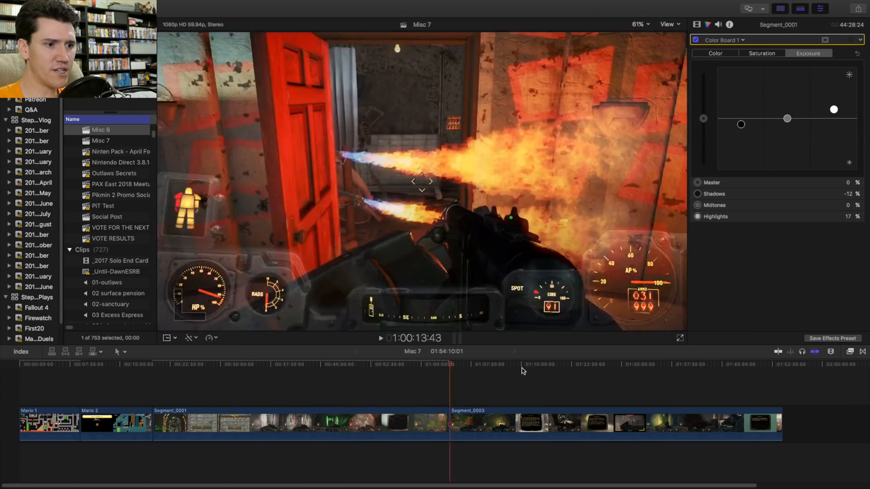
click(558, 376)
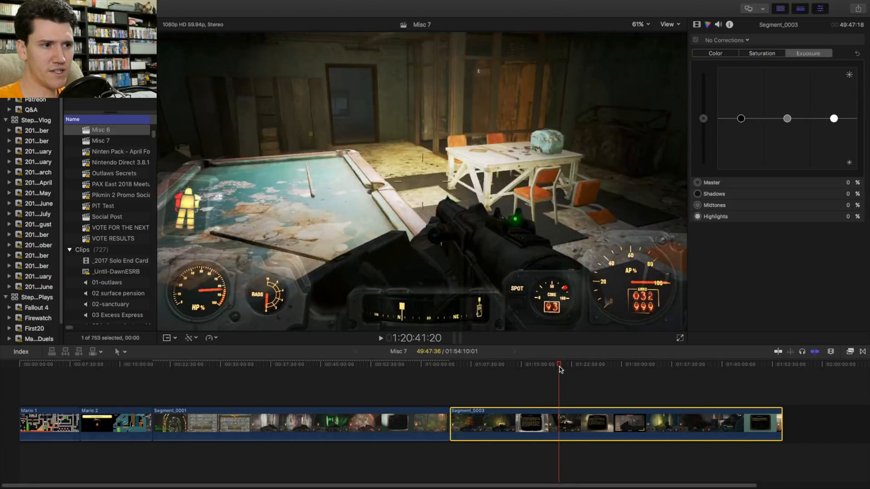
Step: Start Segment_0003's exposure correction by nudging its midtones to 3%
drag(787, 117, 787, 115)
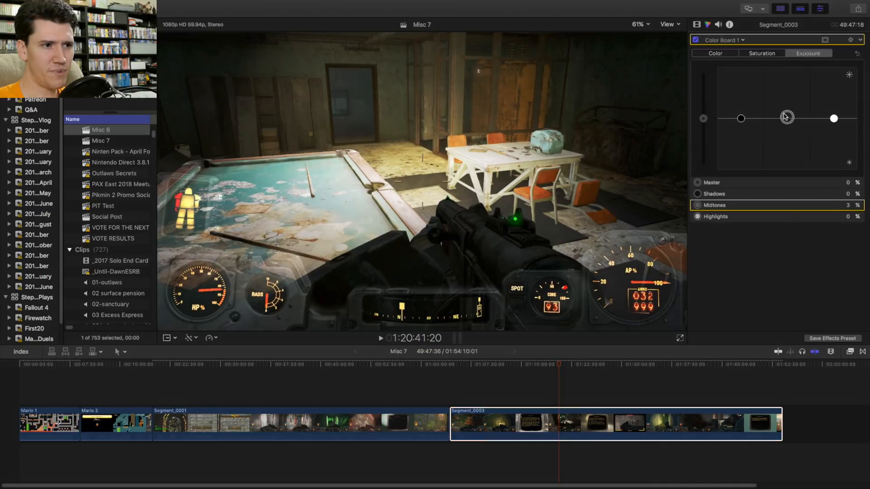
drag(787, 117, 787, 120)
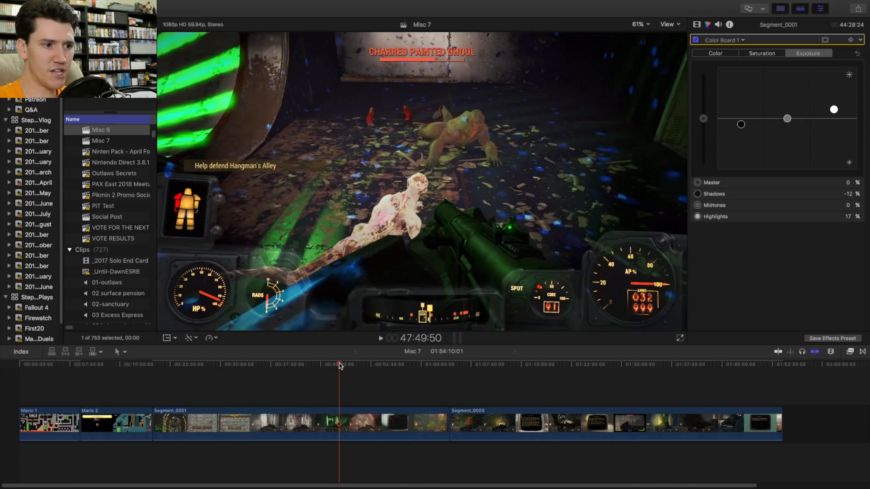
Step: Select Mario 2 and compare Mario gameplay waveforms with Segment_0001's Fallout frames
click(132, 365)
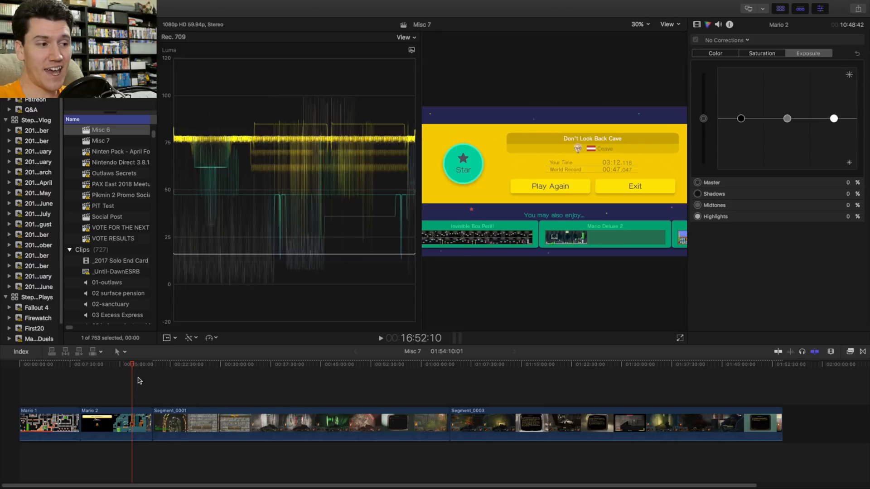
mouse_move(129, 368)
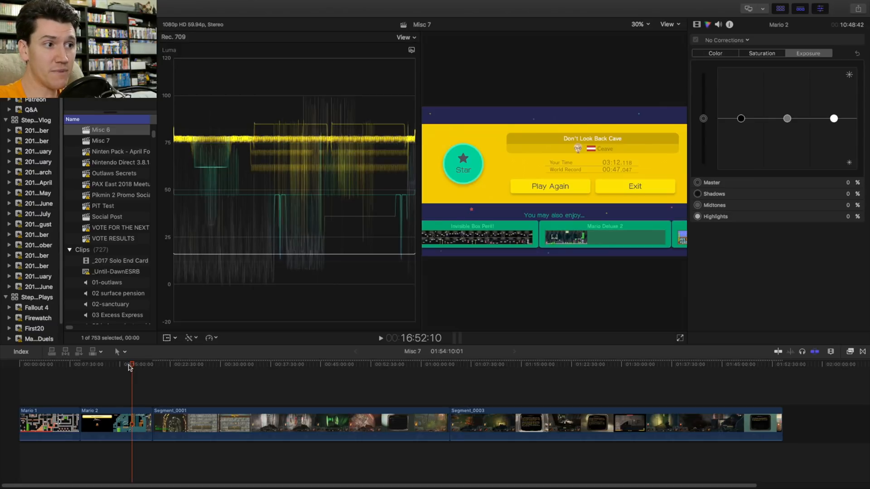
click(49, 375)
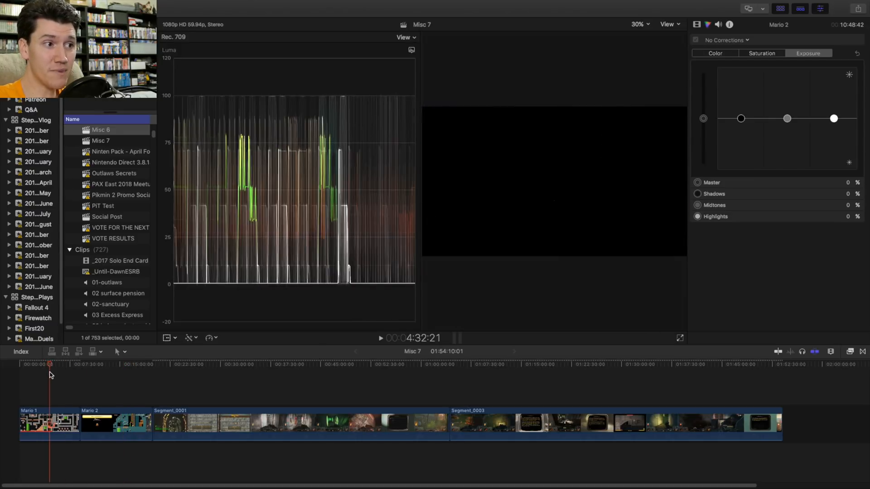
click(105, 375)
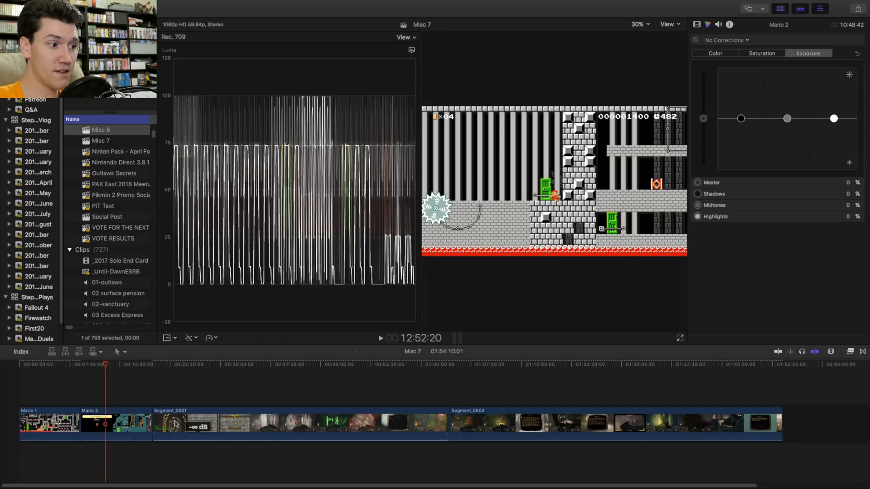
click(161, 366)
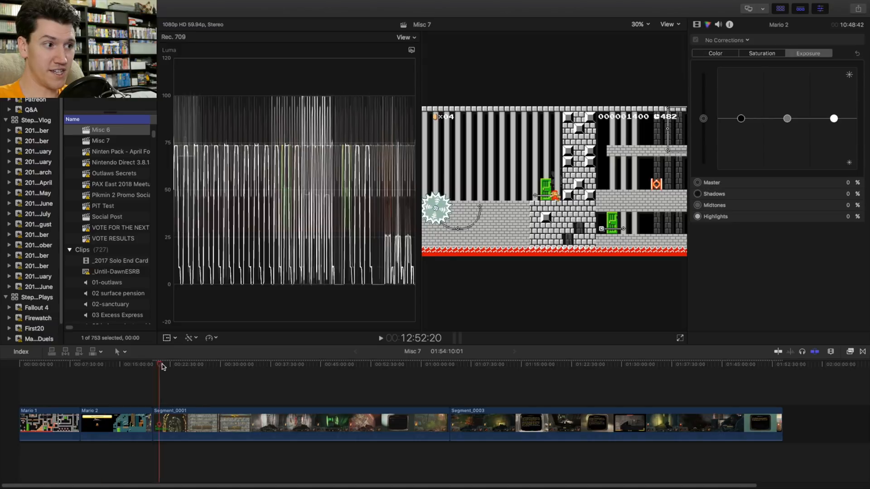
click(357, 377)
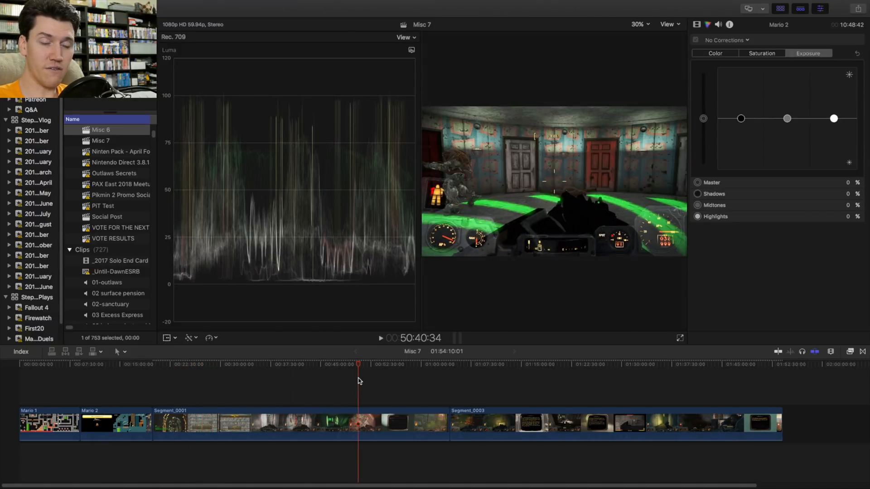